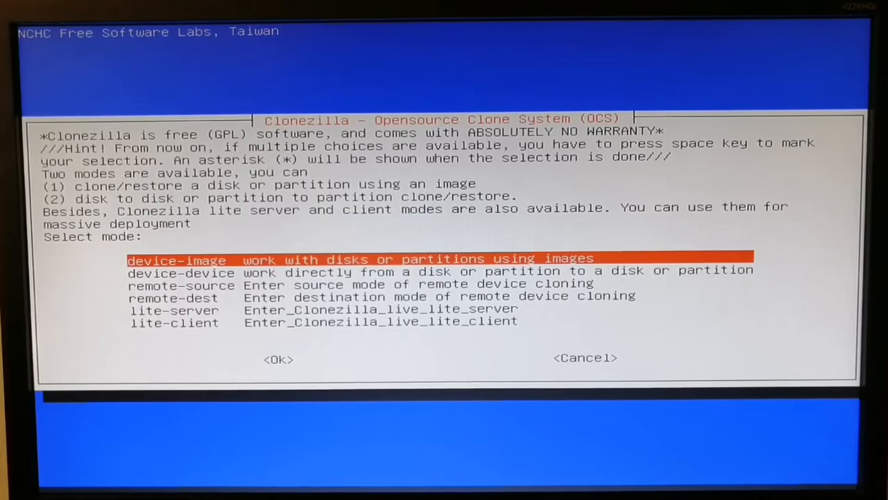
# - Choose device-image mode so Clonezilla works with disks using images
pyautogui.click(278, 359)
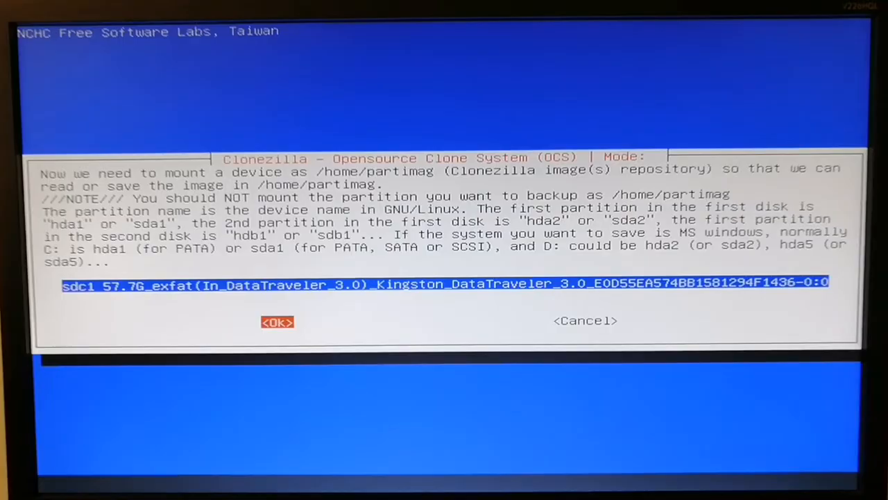
# - Mount the USB partition sdc1 with its top directory as the /home/partimag image repository
pyautogui.click(278, 322)
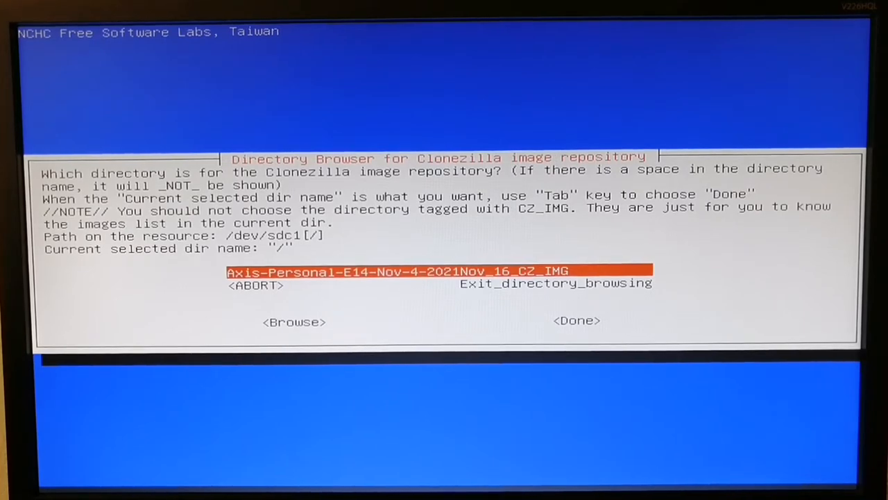
pyautogui.press('Tab')
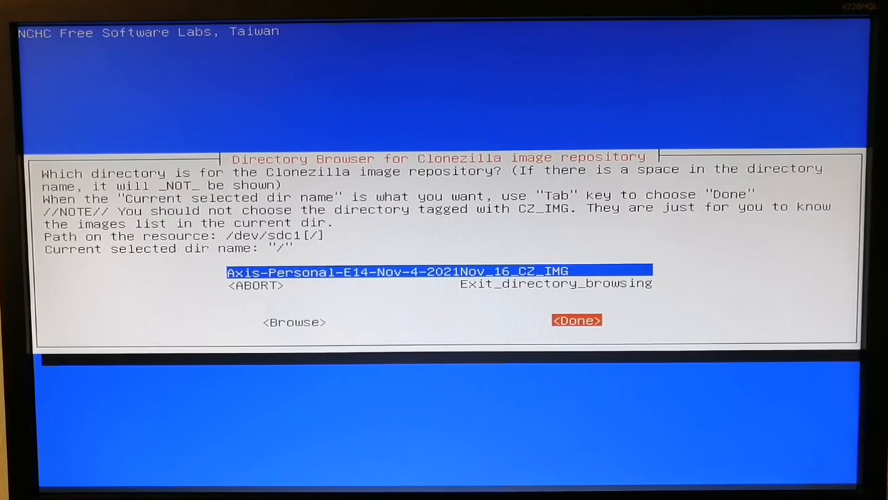
pyautogui.click(577, 319)
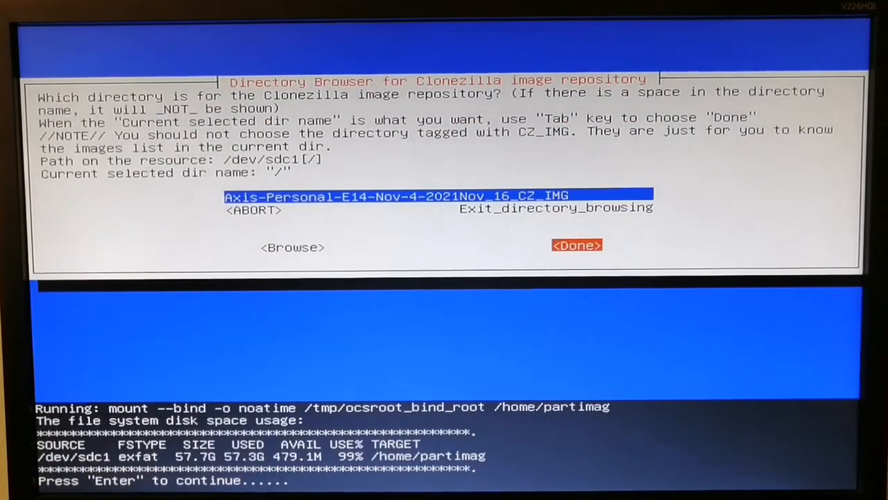
pyautogui.press('Enter')
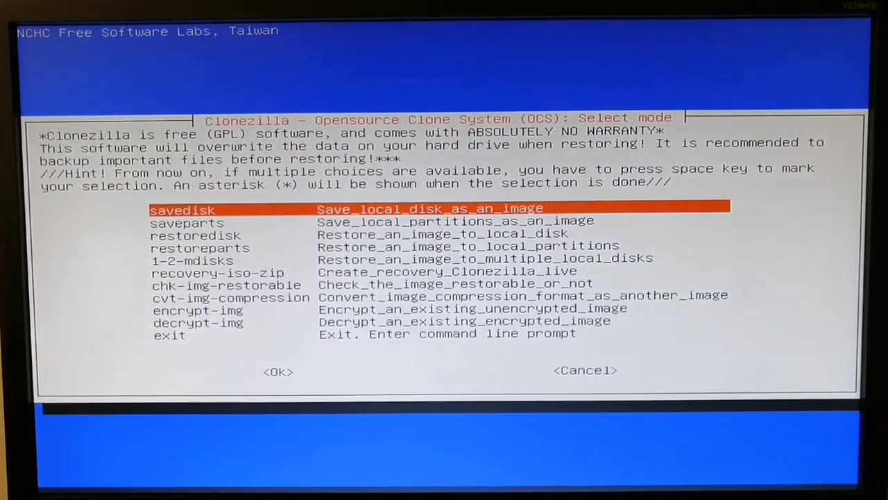
# - Choose restoredisk mode and select the Axis-Personal-E14 image to restore
pyautogui.press('Down')
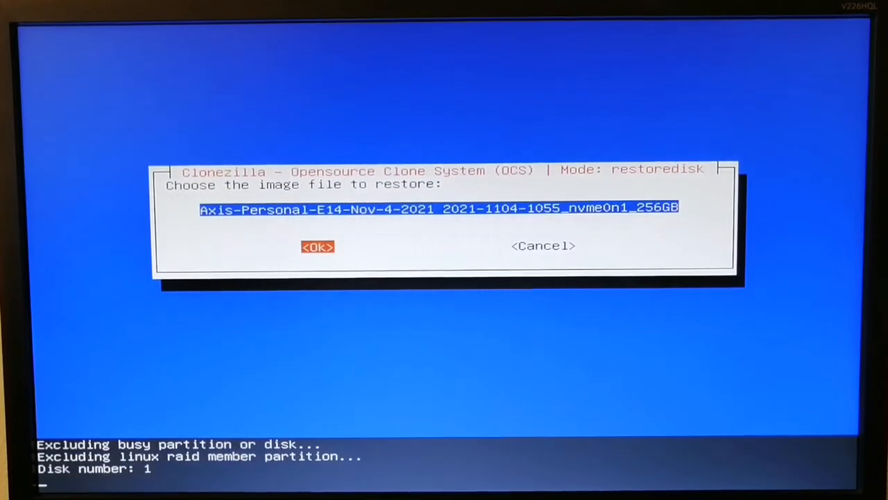
pyautogui.click(318, 247)
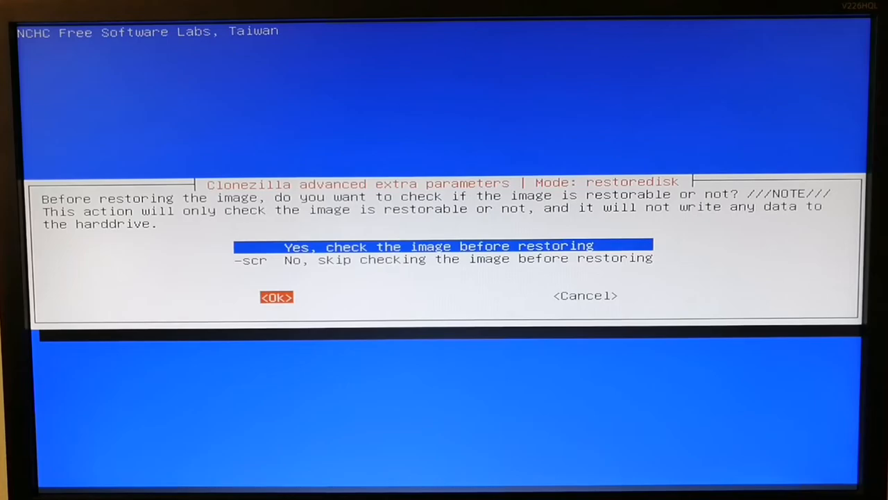
# - Keep 'Yes, check the image before restoring' and set '-p poweroff' after the restore
pyautogui.click(276, 297)
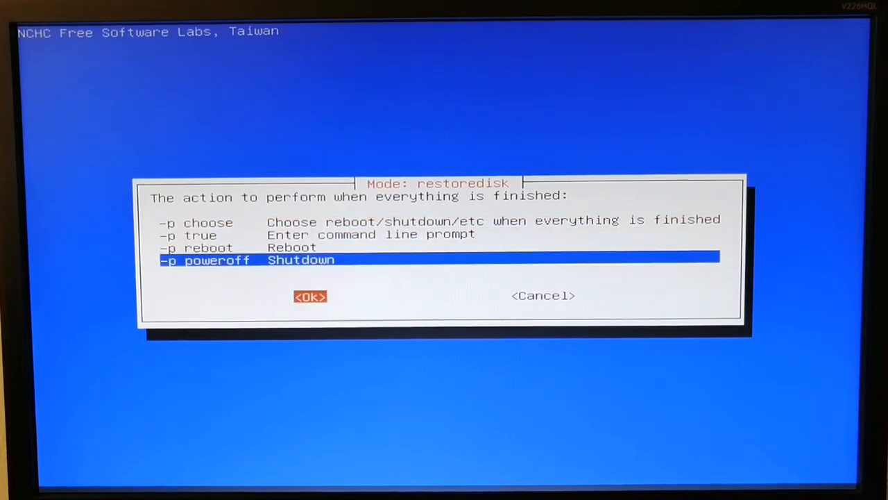
pyautogui.click(309, 297)
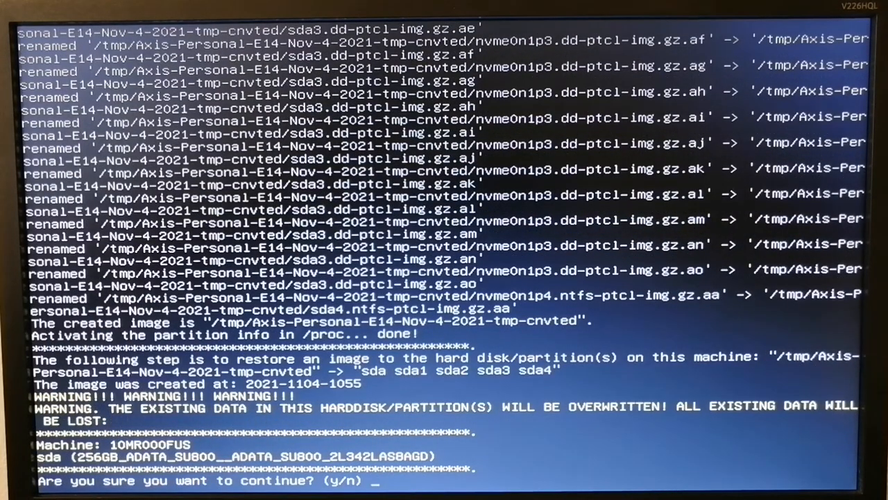
# - Answer y to both overwrite confirmations for the 256GB ADATA SSD so the restore begins
pyautogui.write('y')
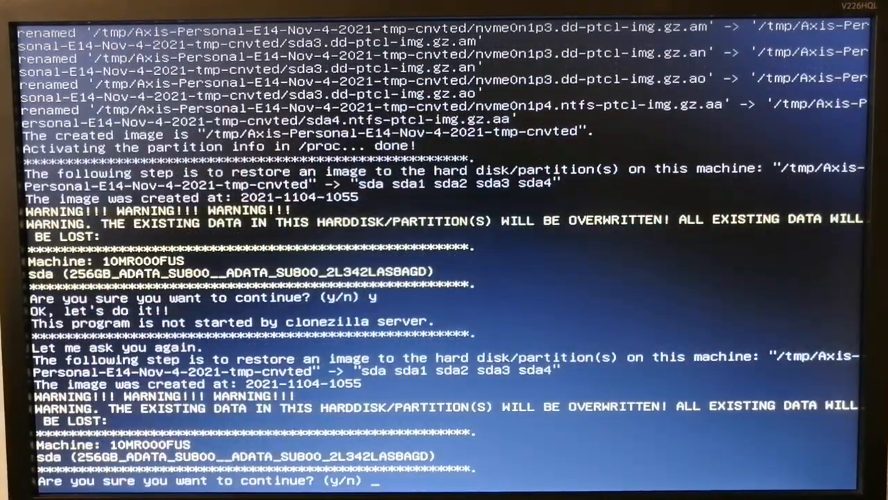
pyautogui.write('y')
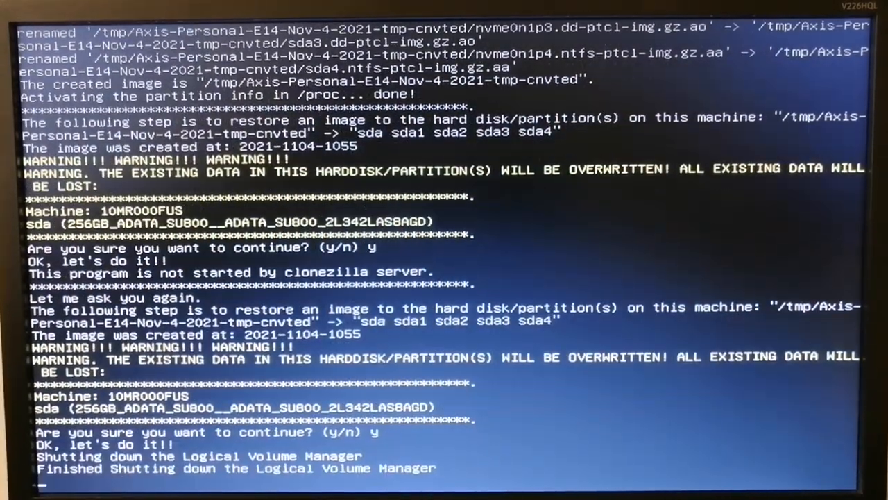